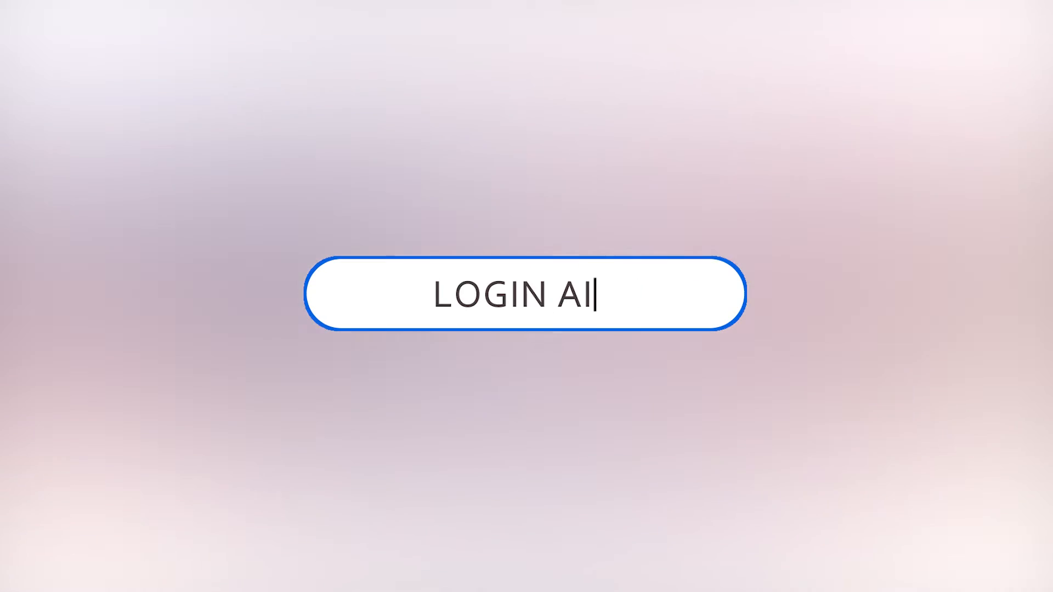
{"action": "type", "text": "D"}
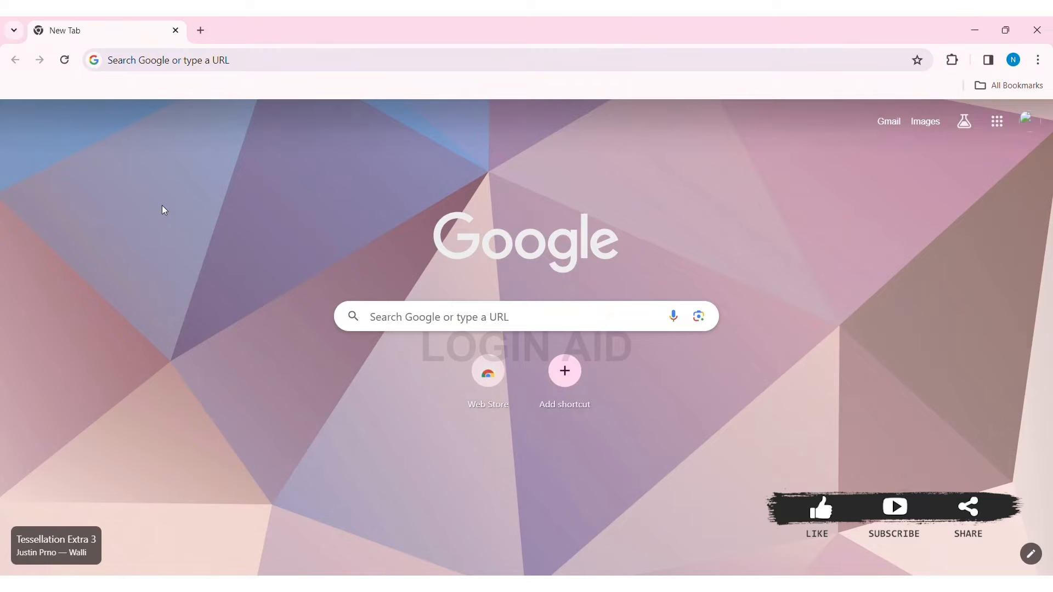
{"action": "mouse_move", "coordinate": [179, 123]}
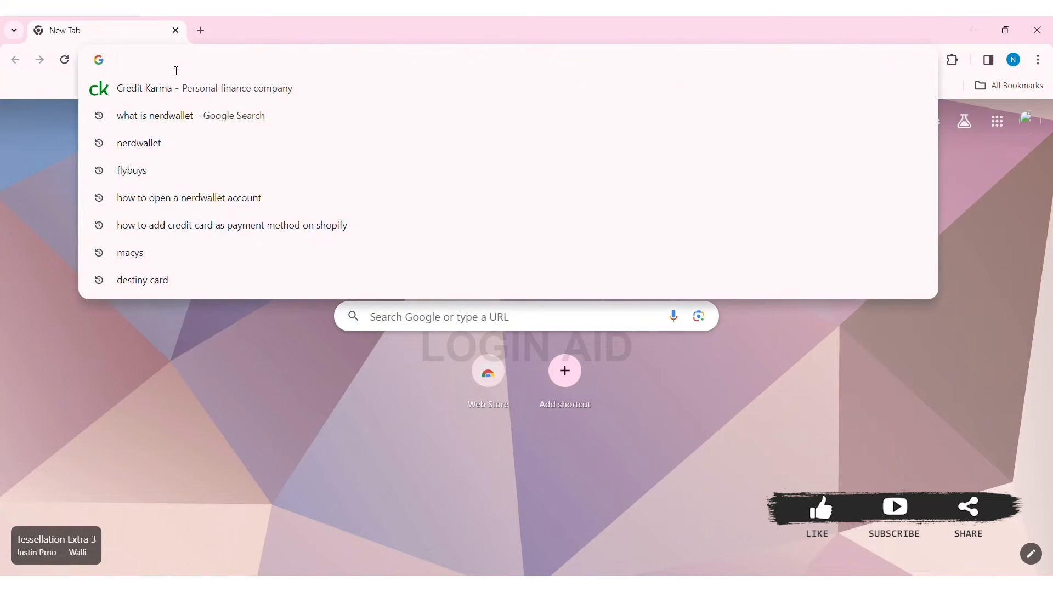
{"action": "type", "text": "www.credit"}
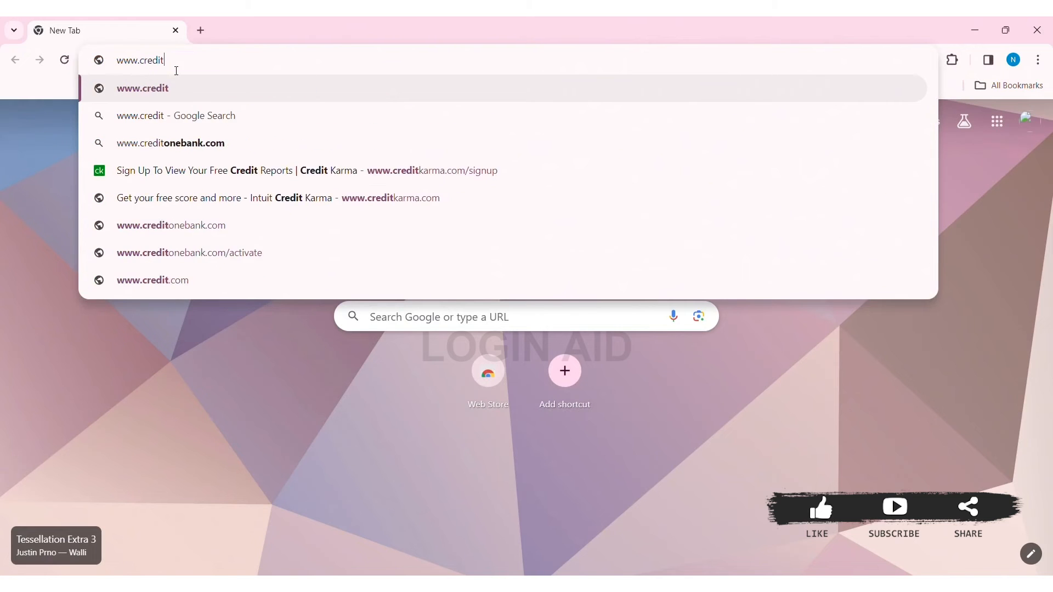
{"action": "type", "text": "karma.com"}
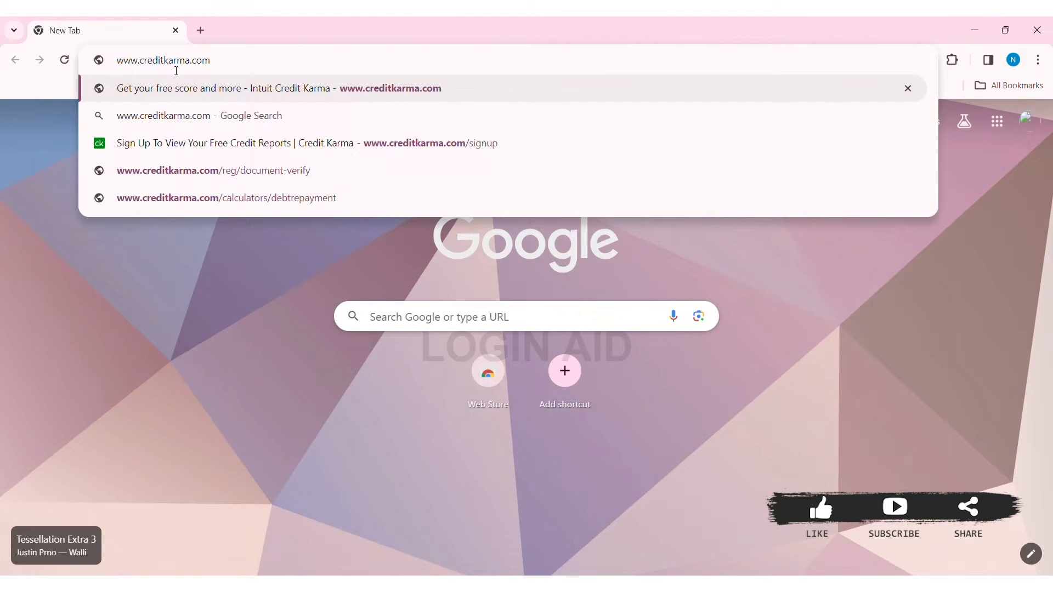
{"action": "left_click", "coordinate": [269, 87]}
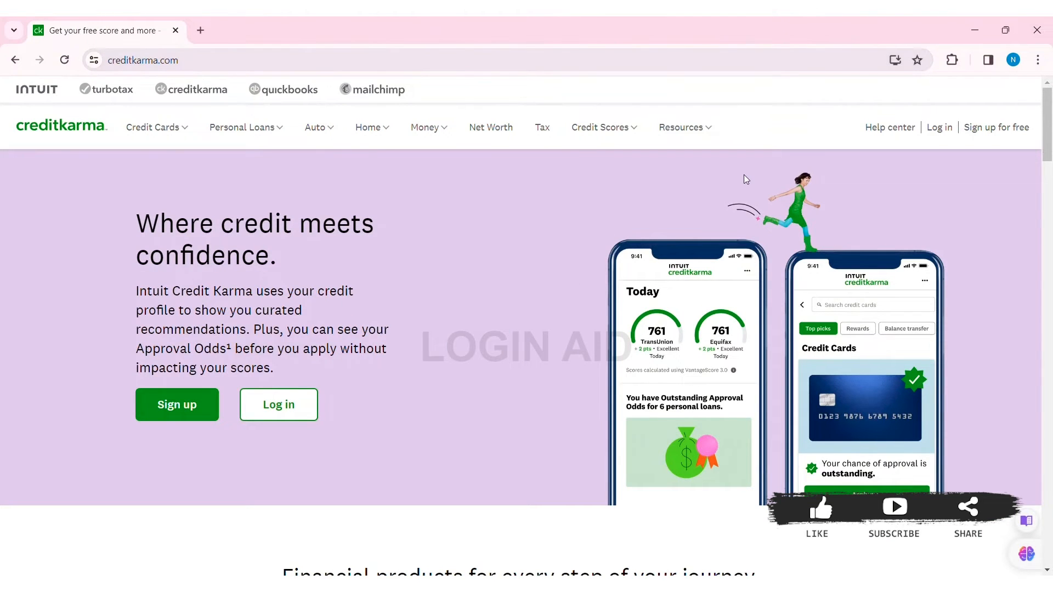
{"action": "mouse_move", "coordinate": [1000, 137]}
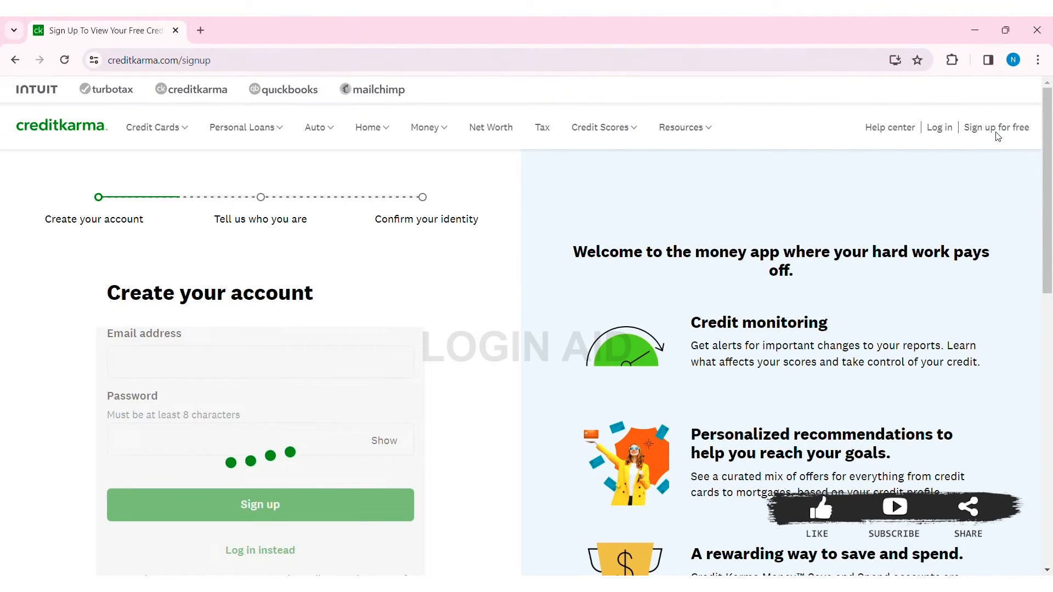
{"action": "scroll", "scroll_direction": "down", "scroll_amount": 3}
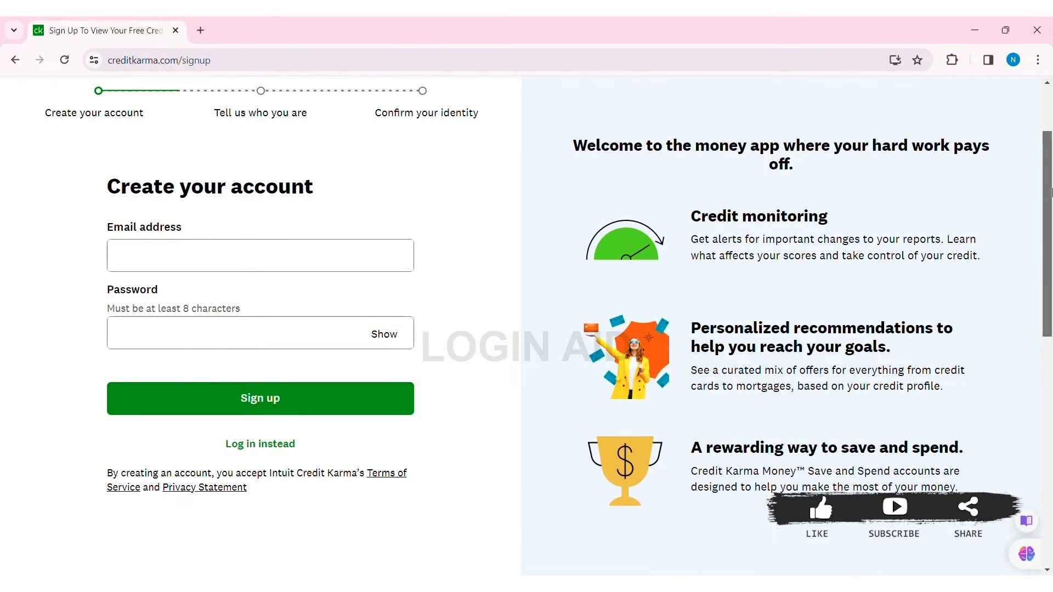
{"action": "mouse_move", "coordinate": [637, 211]}
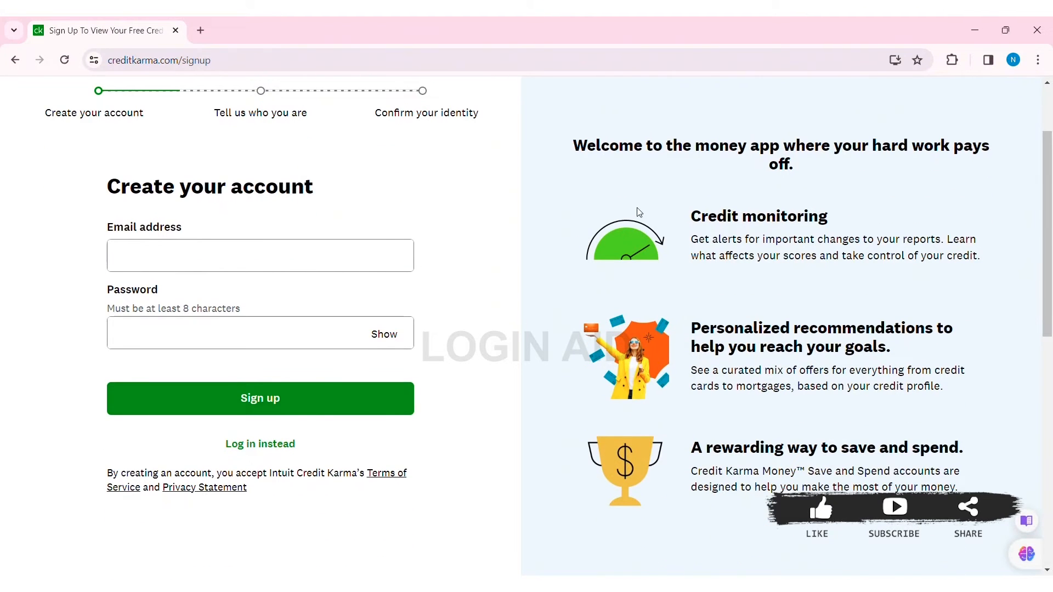
{"action": "left_click", "coordinate": [260, 255]}
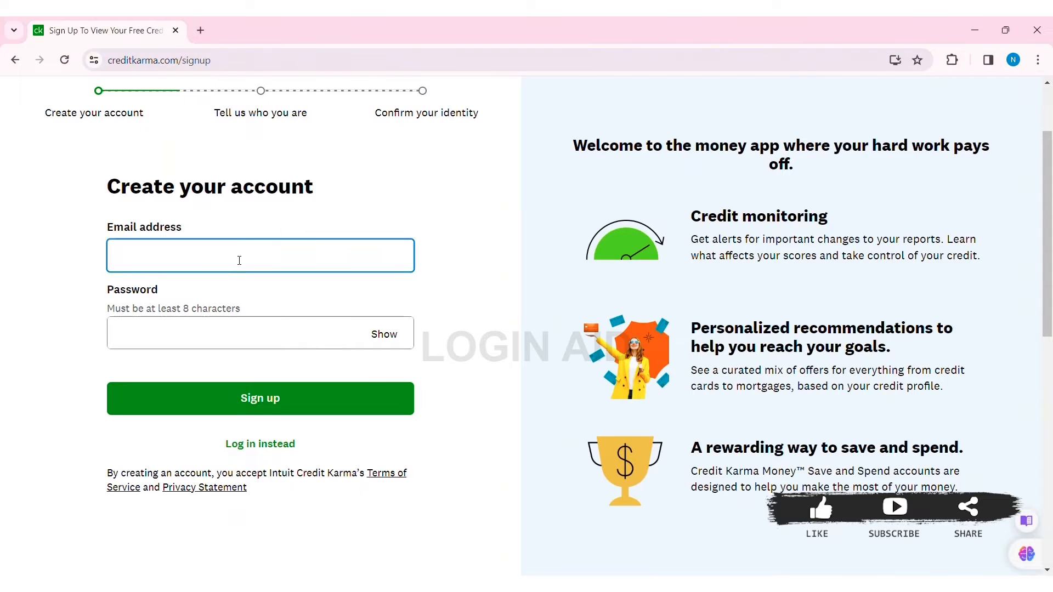
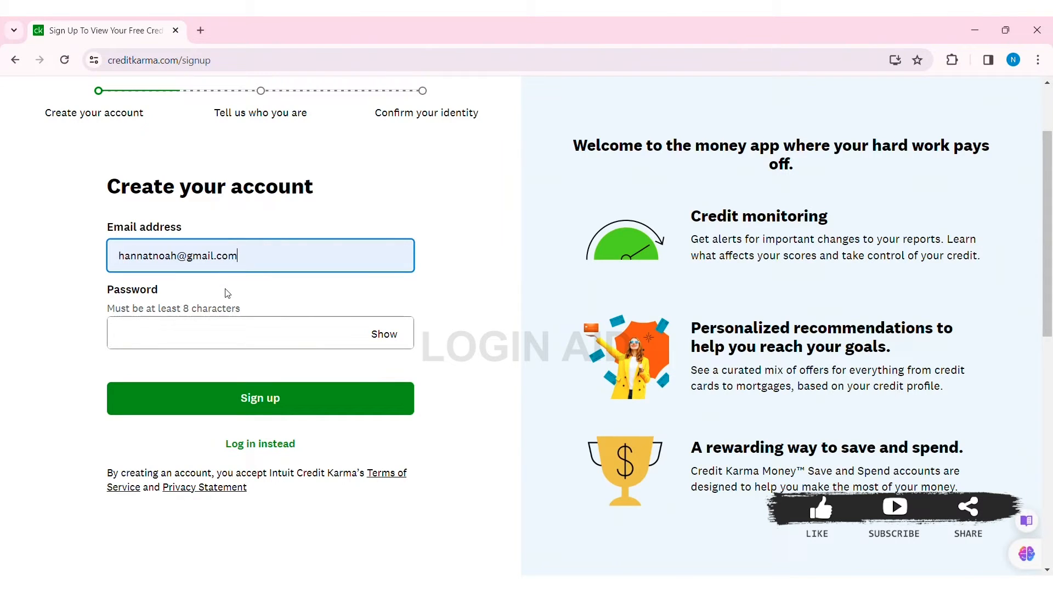
{"action": "left_click", "coordinate": [260, 333]}
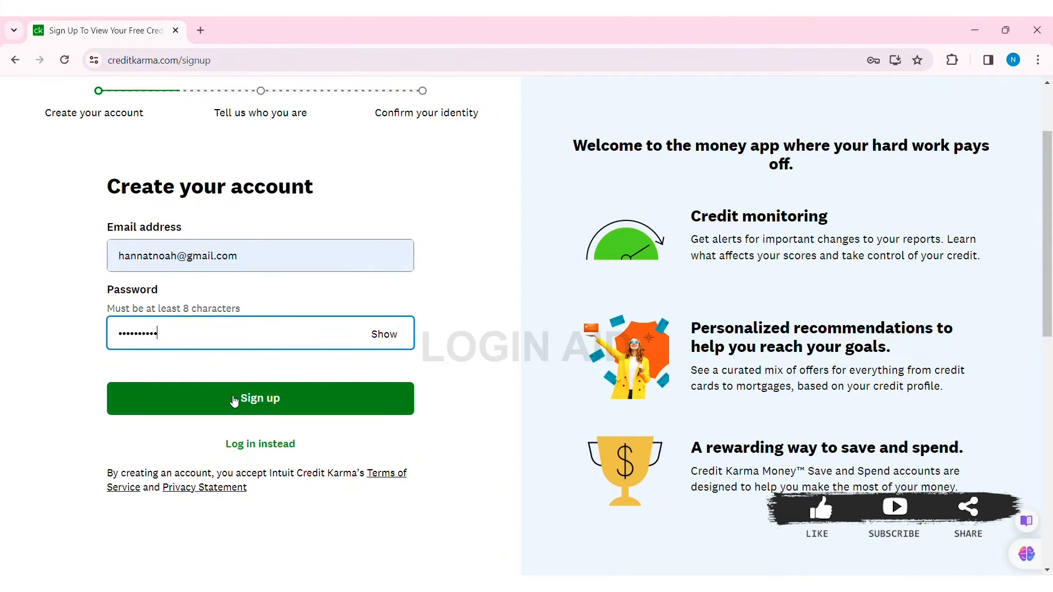
{"action": "left_click", "coordinate": [260, 398]}
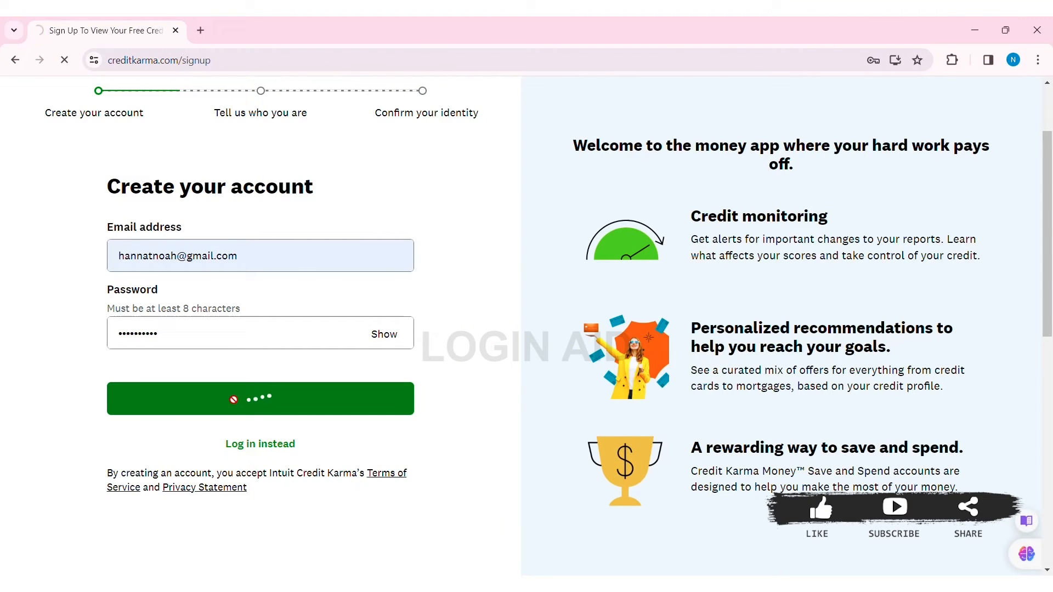
{"action": "left_click", "coordinate": [260, 398]}
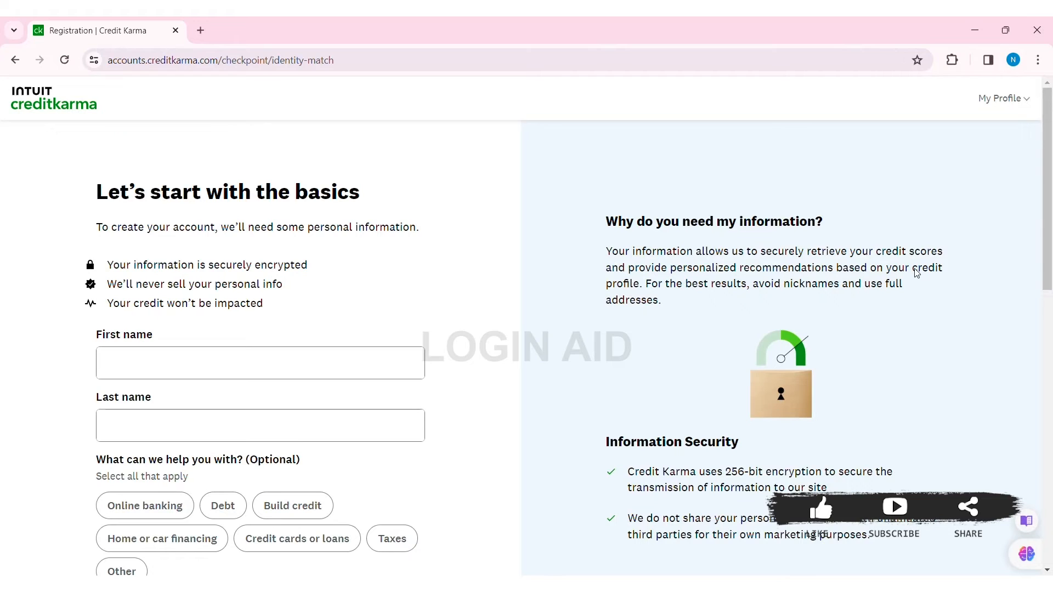
{"action": "scroll", "scroll_direction": "down", "scroll_amount": 3}
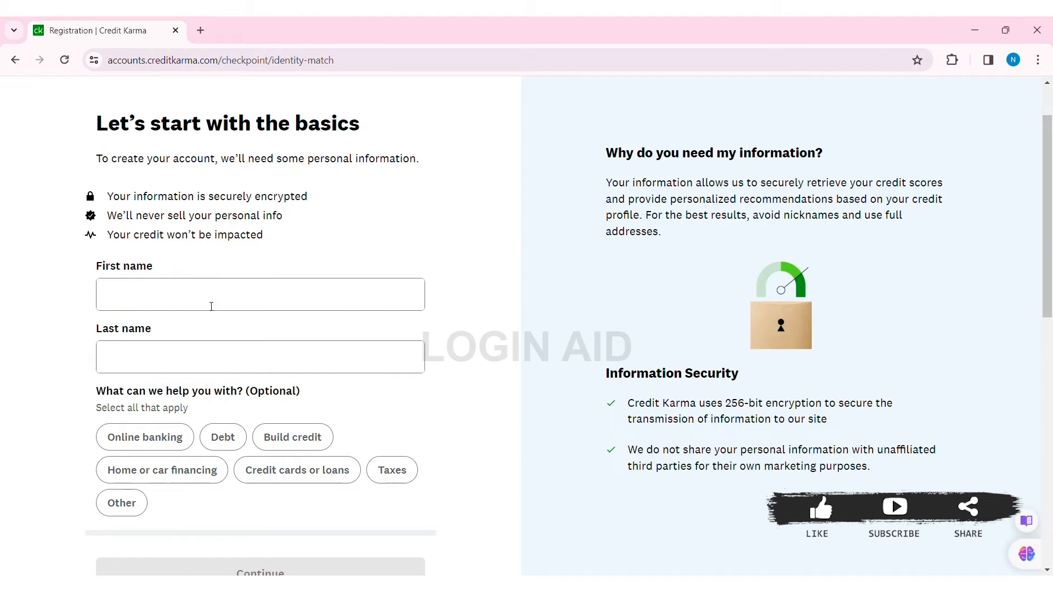
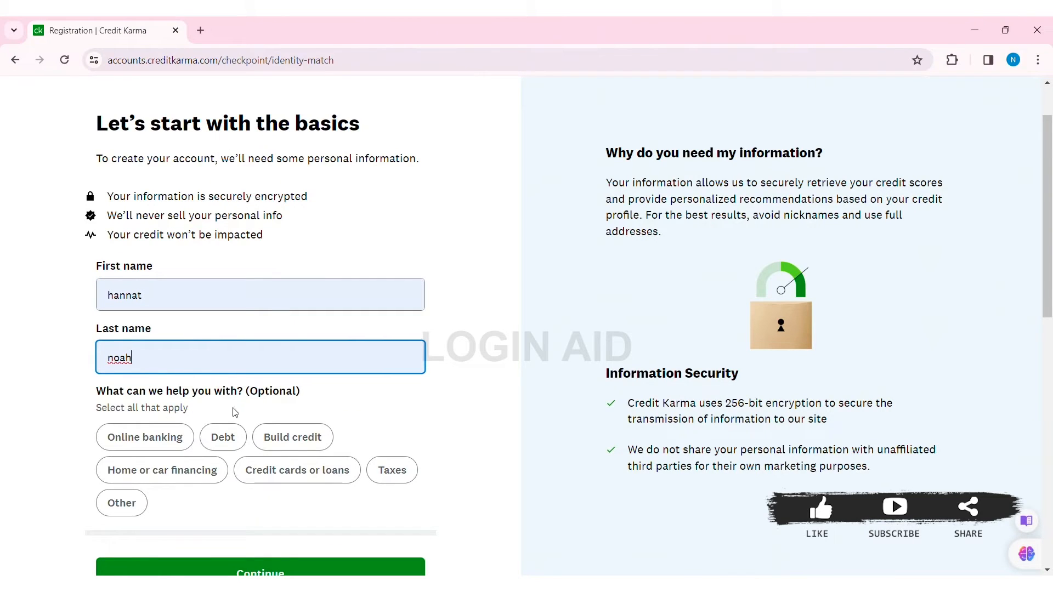
{"action": "left_click", "coordinate": [144, 438]}
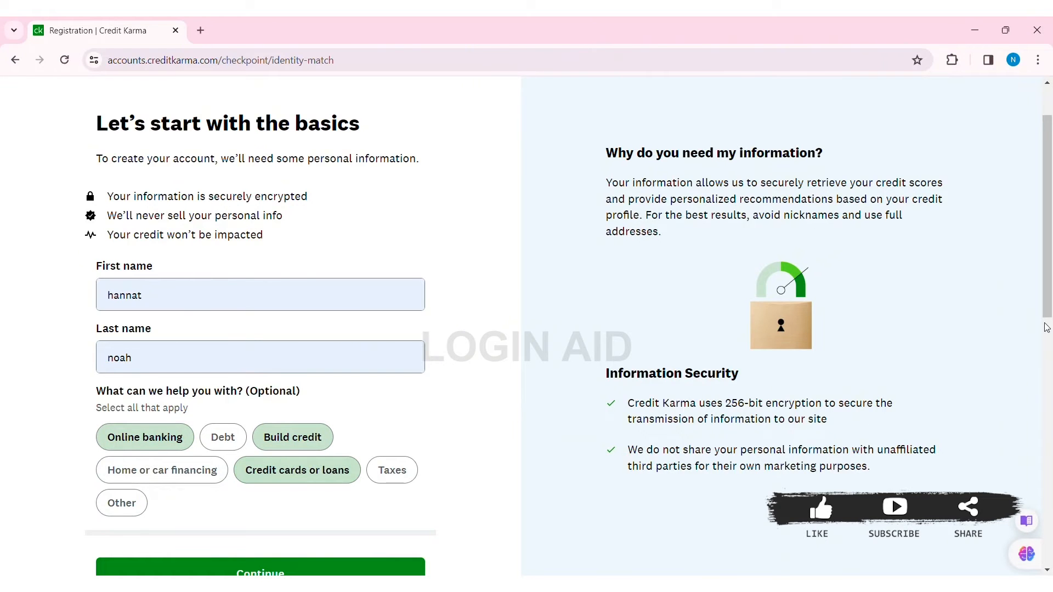
{"action": "scroll", "scroll_direction": "down", "scroll_amount": 3}
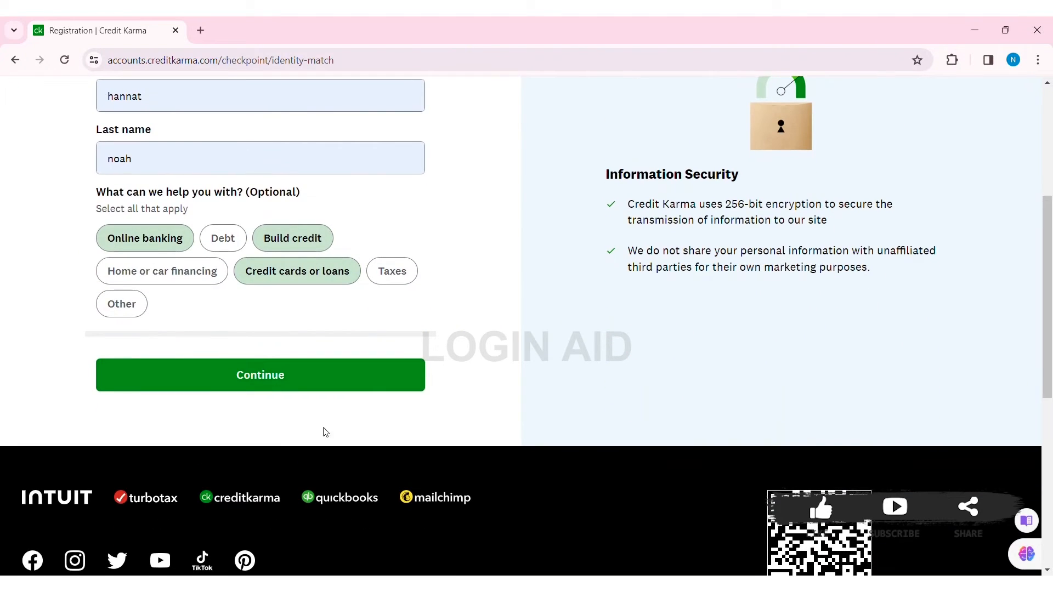
{"action": "left_click", "coordinate": [260, 375]}
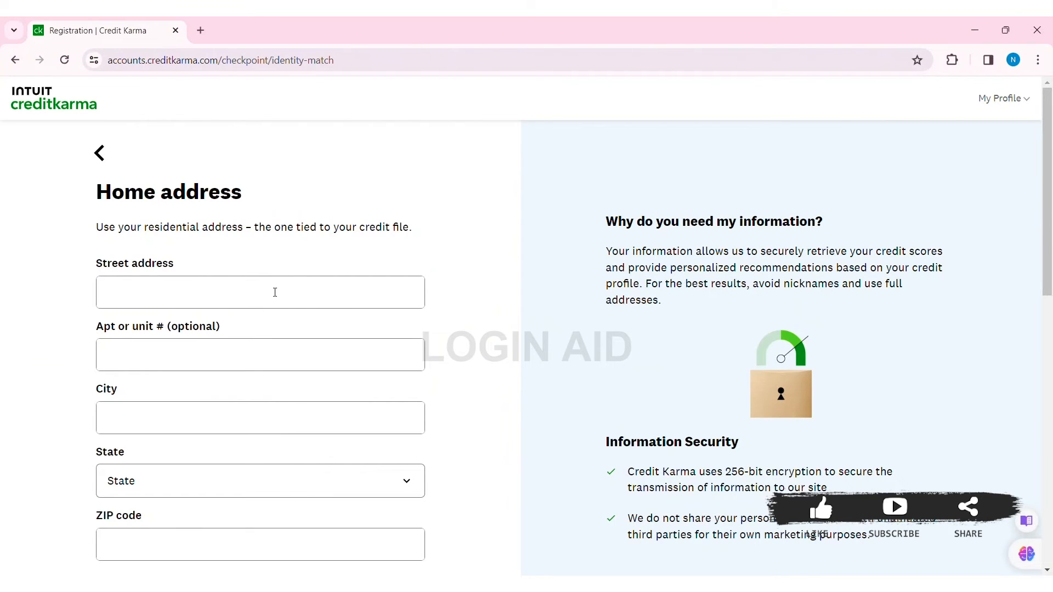
Step: Submit home address Broadway, Manhattan, NY, ZIP 10004, leaving the apartment blank
{"action": "left_click", "coordinate": [260, 293]}
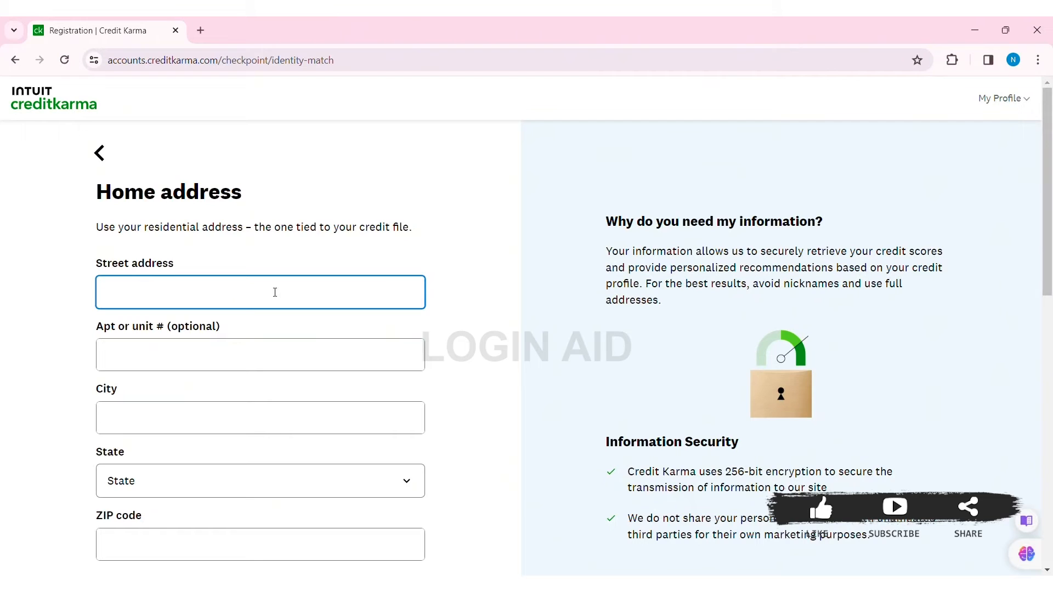
{"action": "type", "text": "broadwa"}
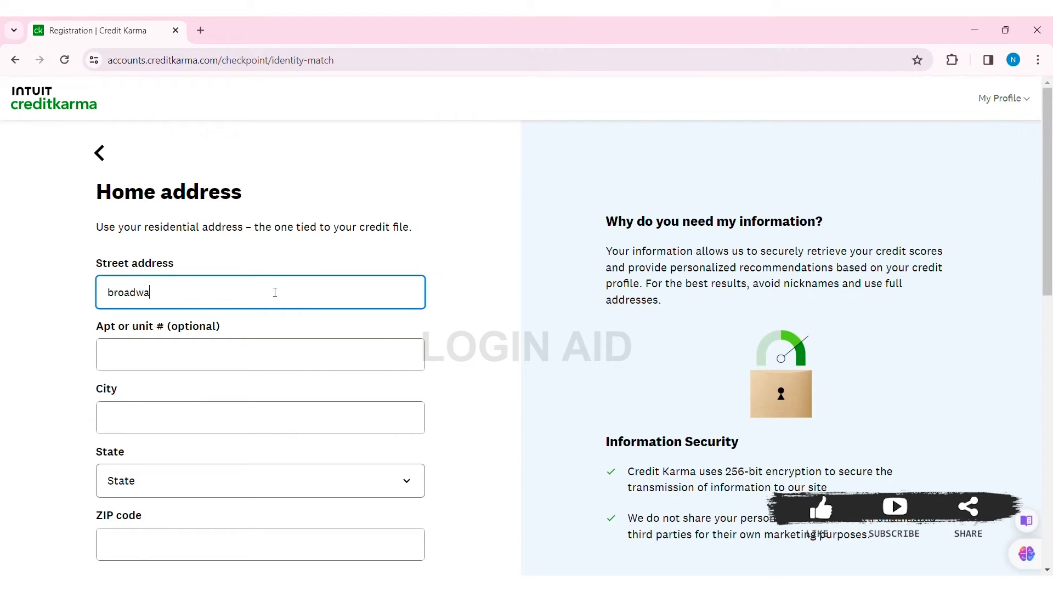
{"action": "left_click", "coordinate": [260, 354]}
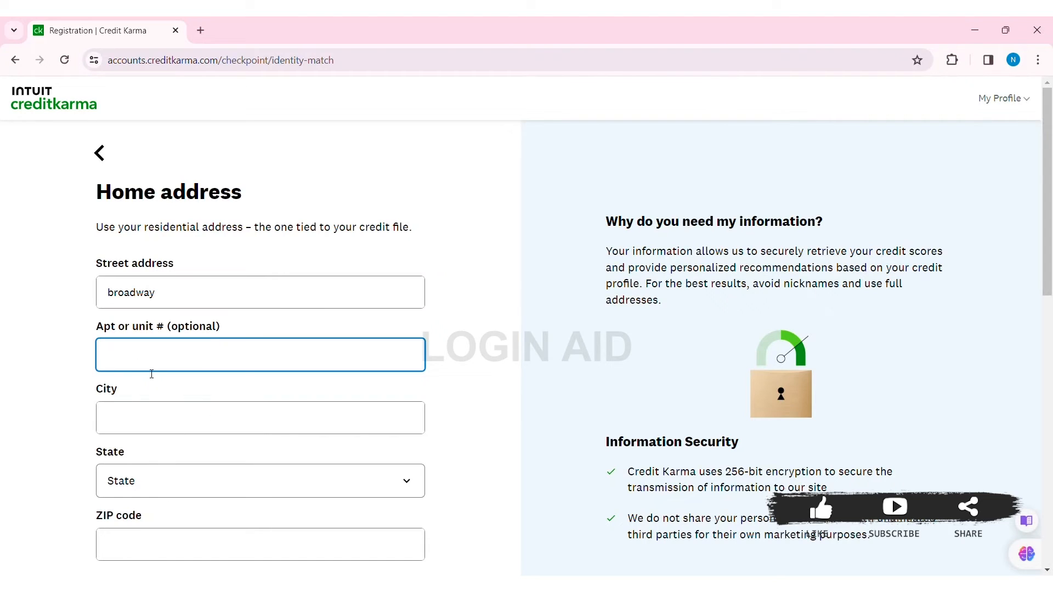
{"action": "left_click", "coordinate": [260, 417]}
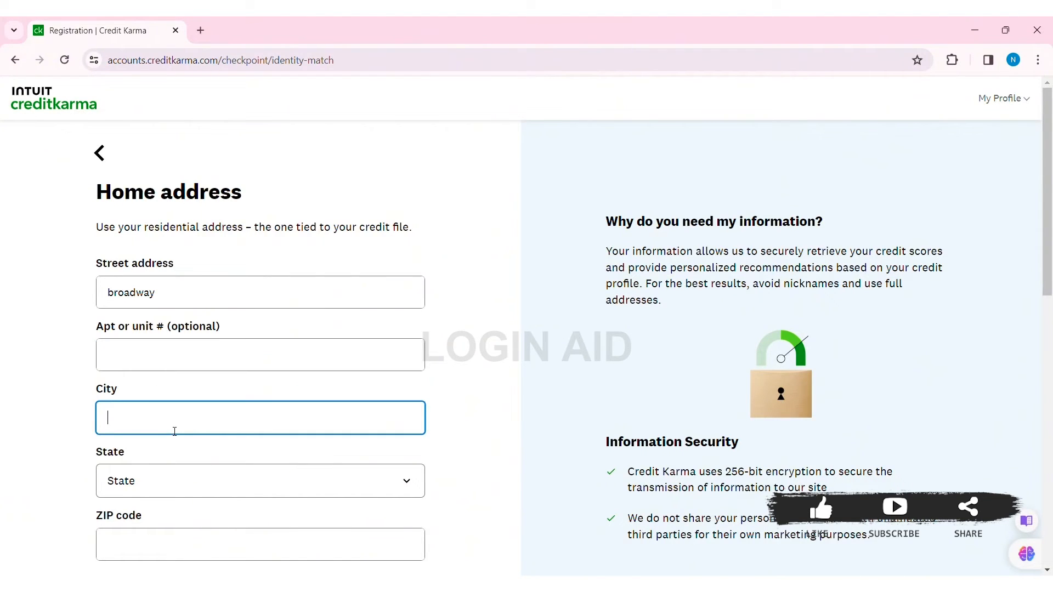
{"action": "type", "text": "manhattan"}
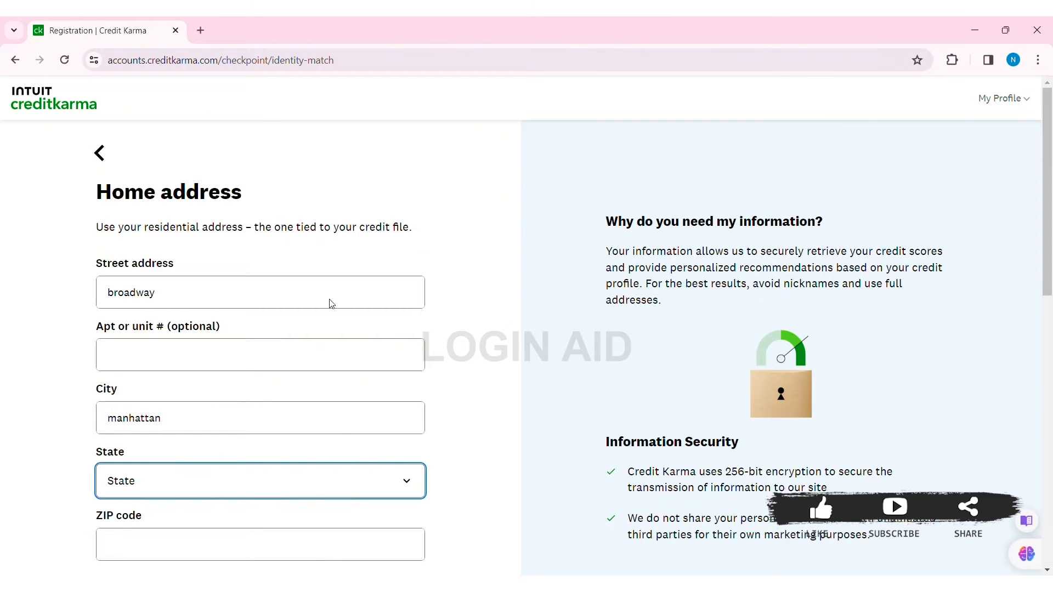
{"action": "left_click", "coordinate": [260, 481]}
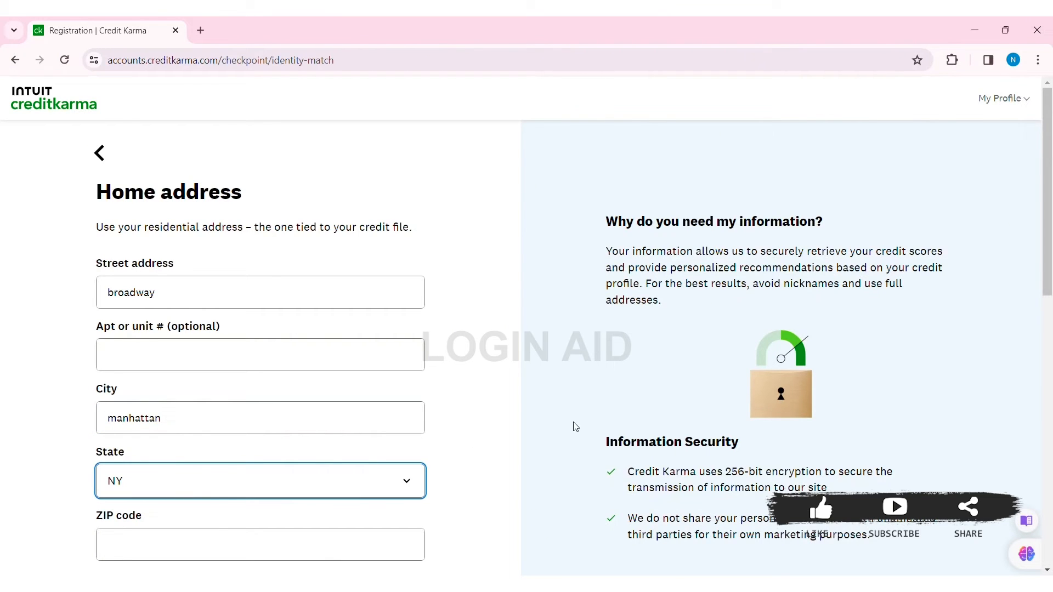
{"action": "type", "text": "10004"}
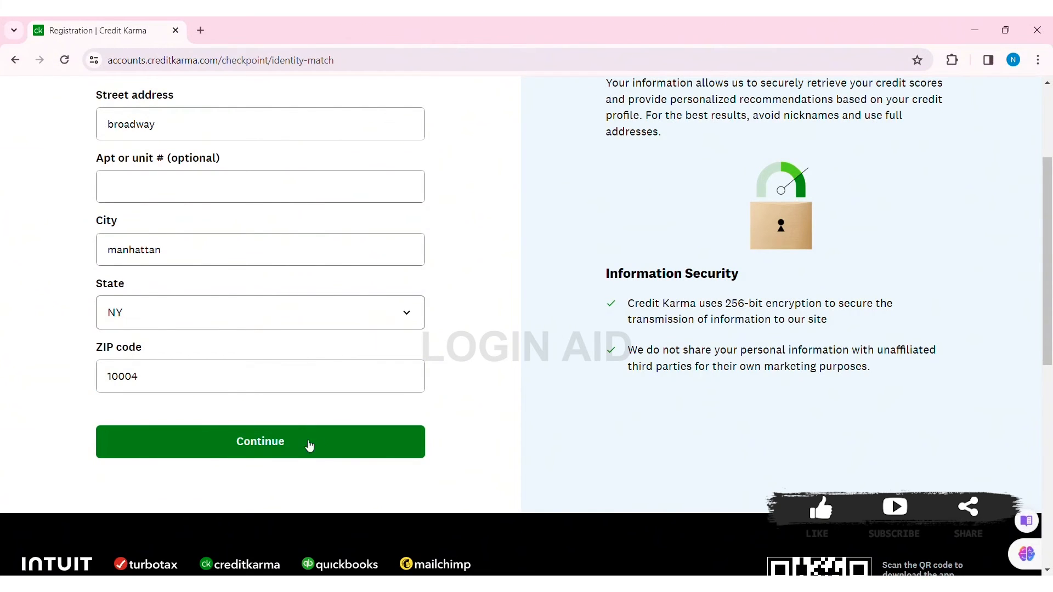
{"action": "left_click", "coordinate": [260, 441]}
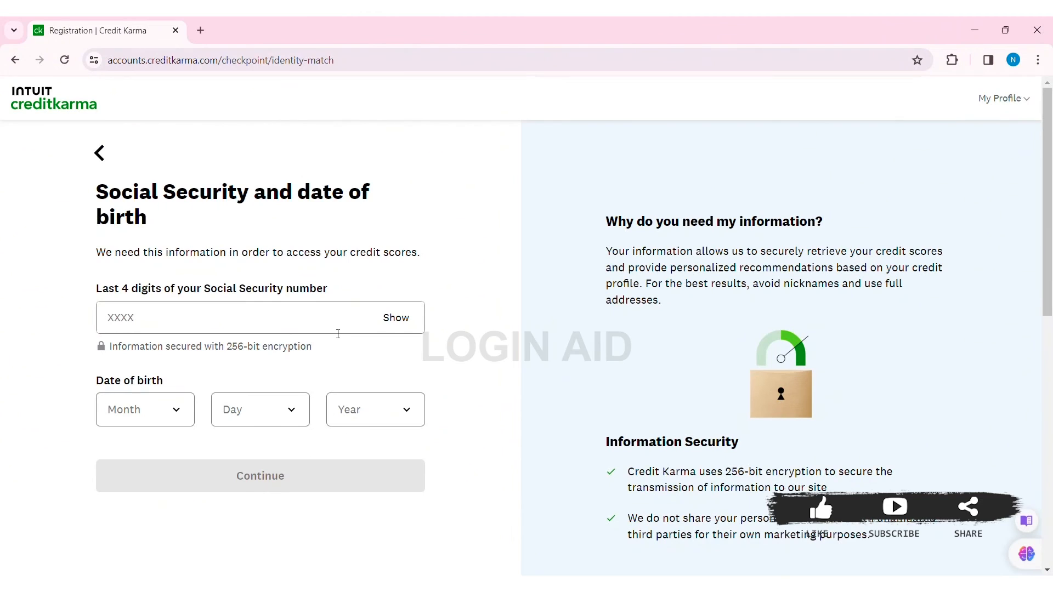
{"action": "mouse_move", "coordinate": [305, 448]}
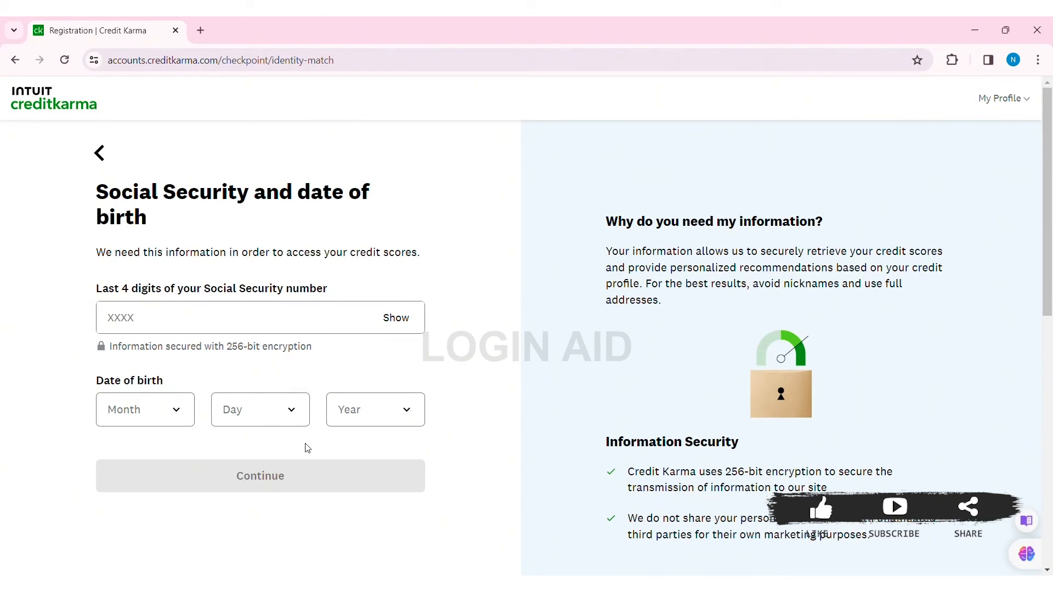
{"action": "left_click", "coordinate": [260, 317]}
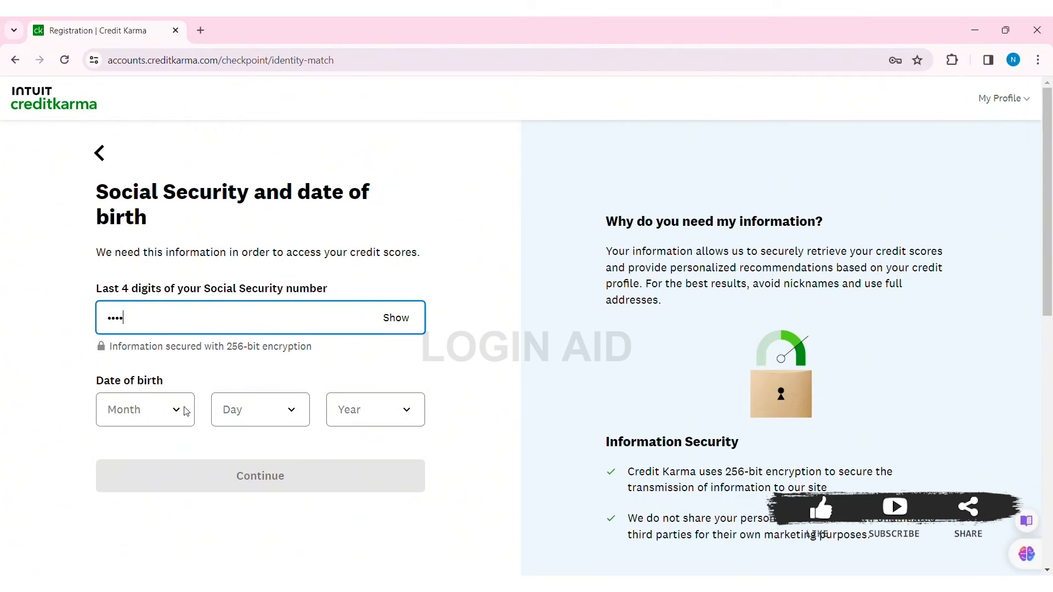
{"action": "left_click", "coordinate": [144, 410]}
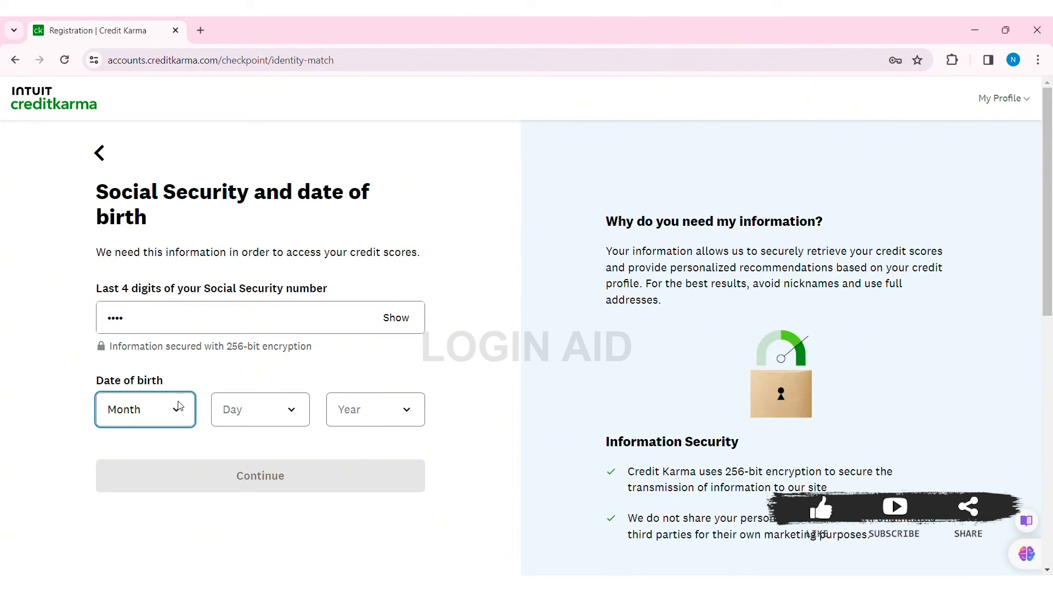
{"action": "left_click", "coordinate": [144, 410]}
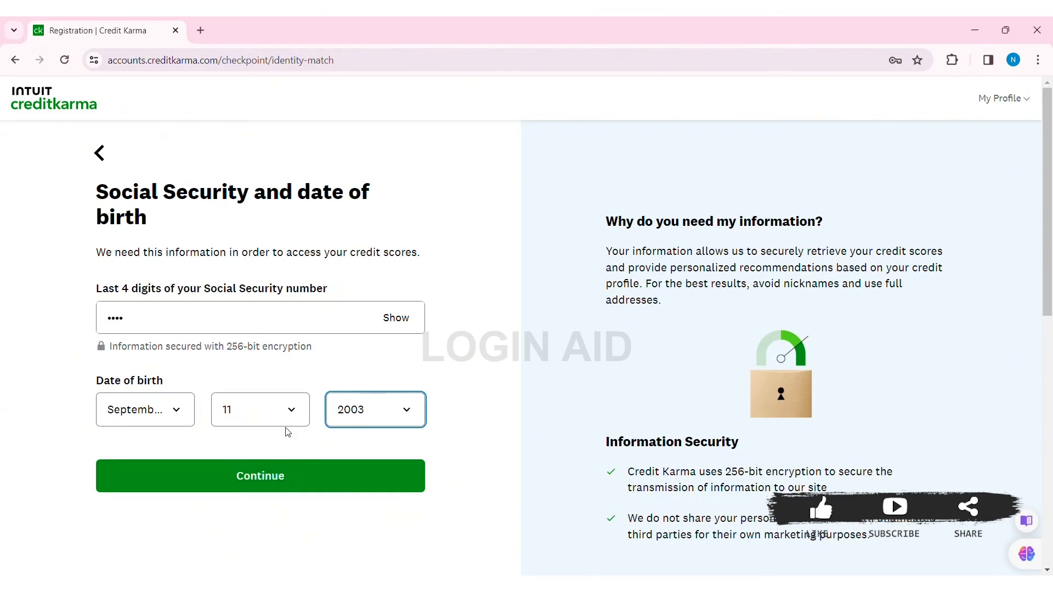
{"action": "left_click", "coordinate": [259, 475]}
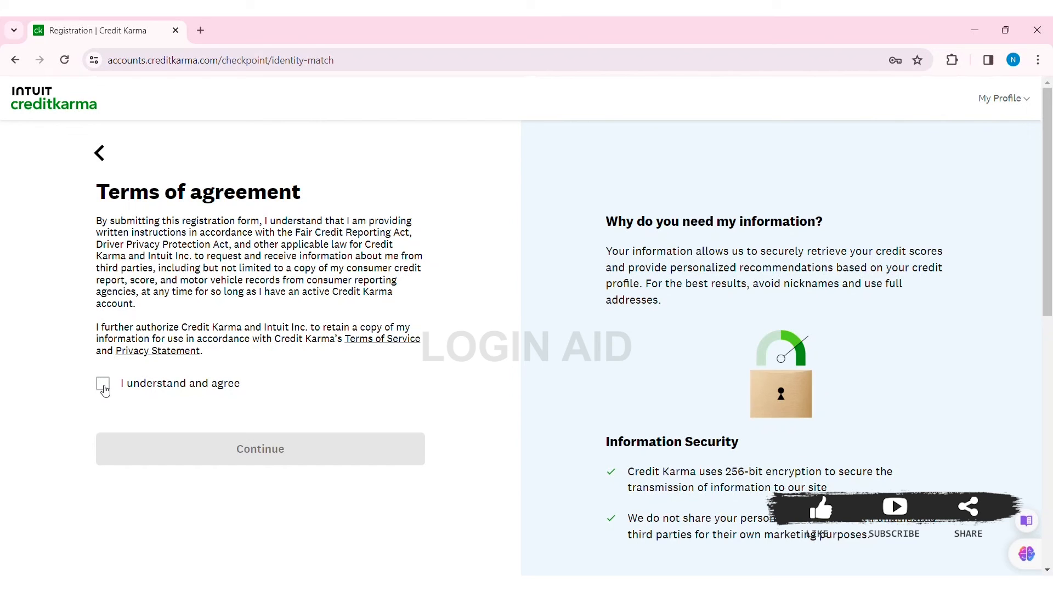
Step: Tick 'I understand and agree' and submit the registration
{"action": "left_click", "coordinate": [102, 383]}
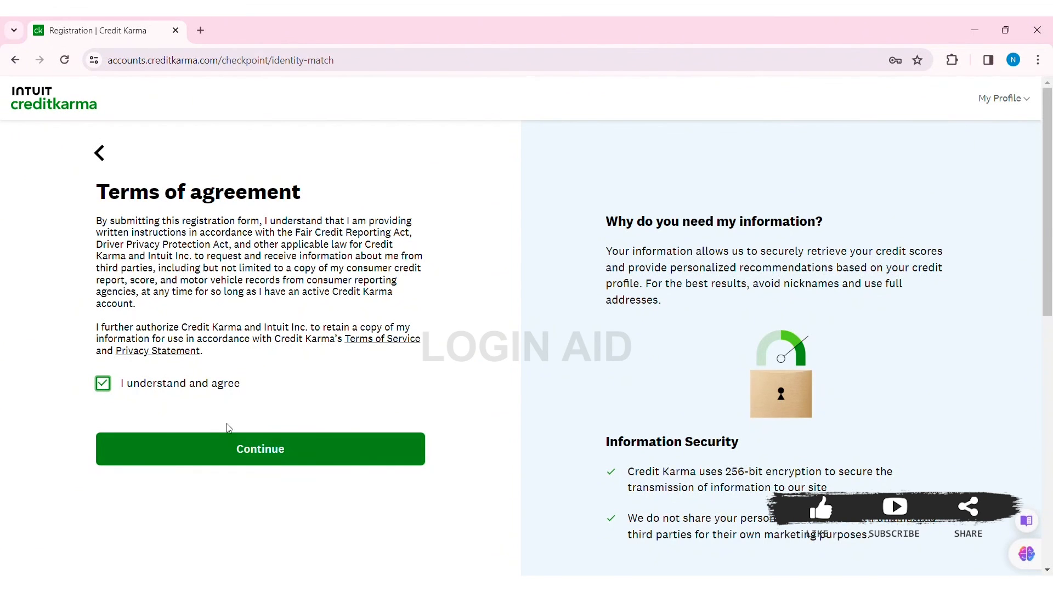
{"action": "left_click", "coordinate": [260, 449]}
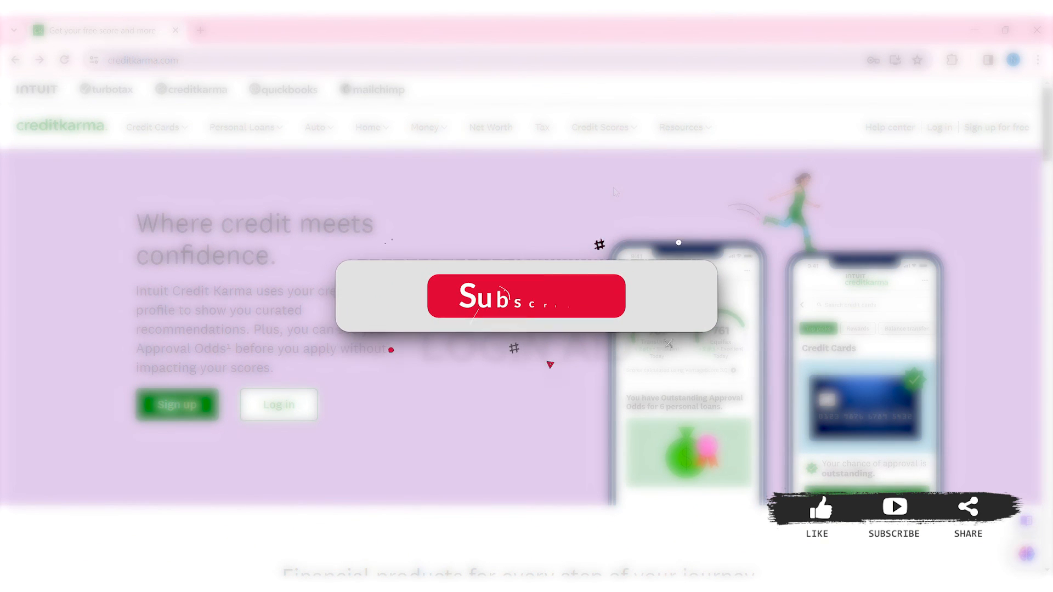
{"action": "left_click", "coordinate": [526, 295]}
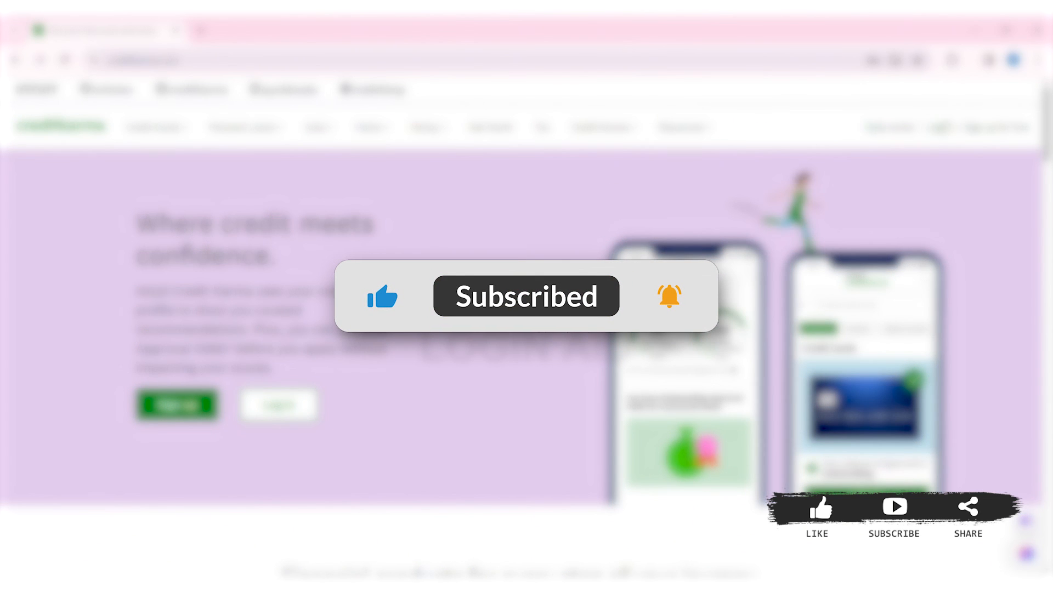